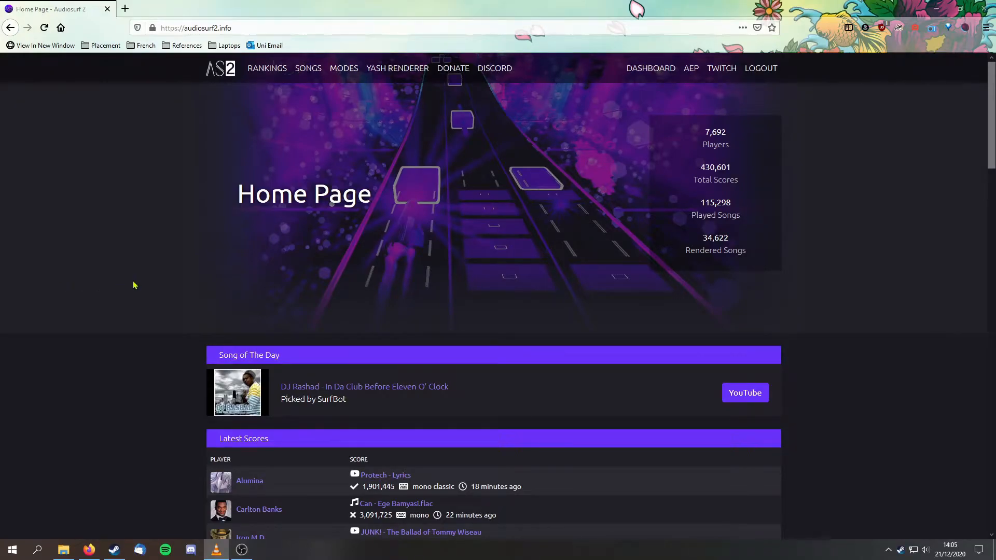
pyautogui.moveTo(135, 214)
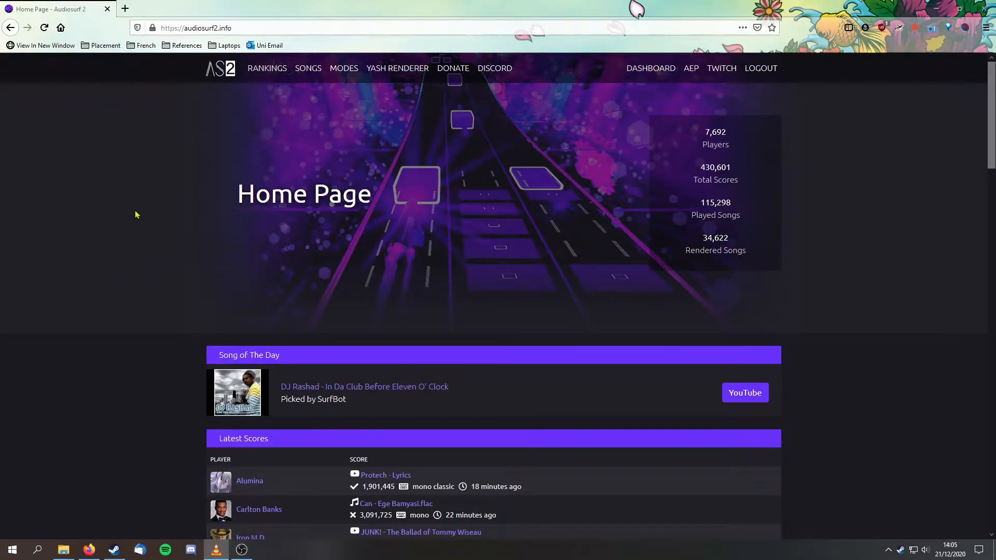
# Step: Browse the leaderboard site, viewing your own profile and the fourth-ranked player's profile
pyautogui.scroll(-3)
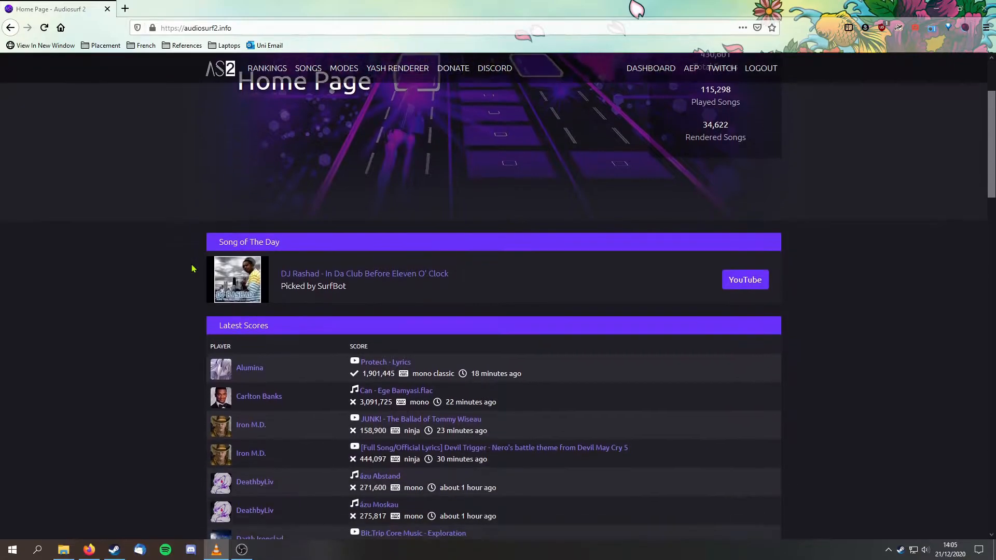
pyautogui.scroll(-3)
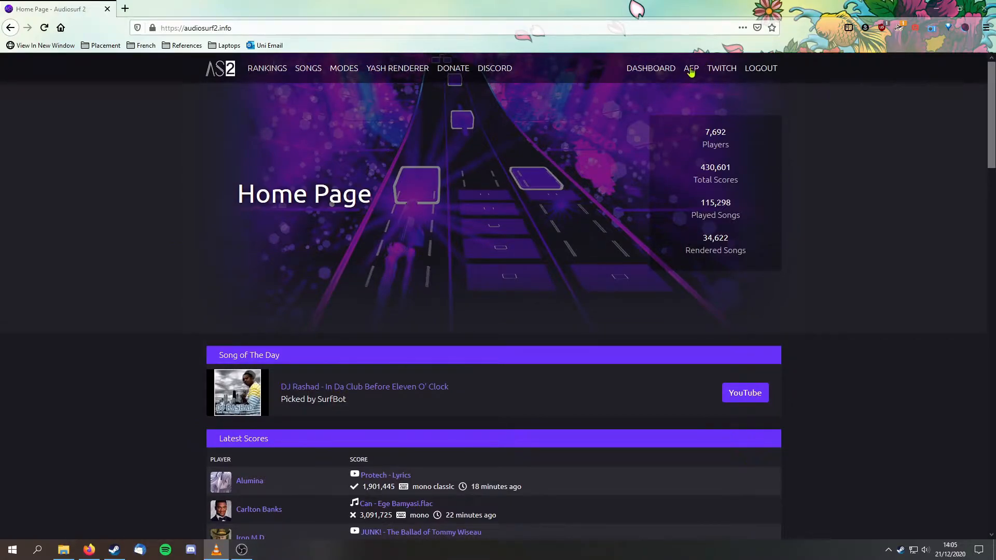
pyautogui.click(691, 68)
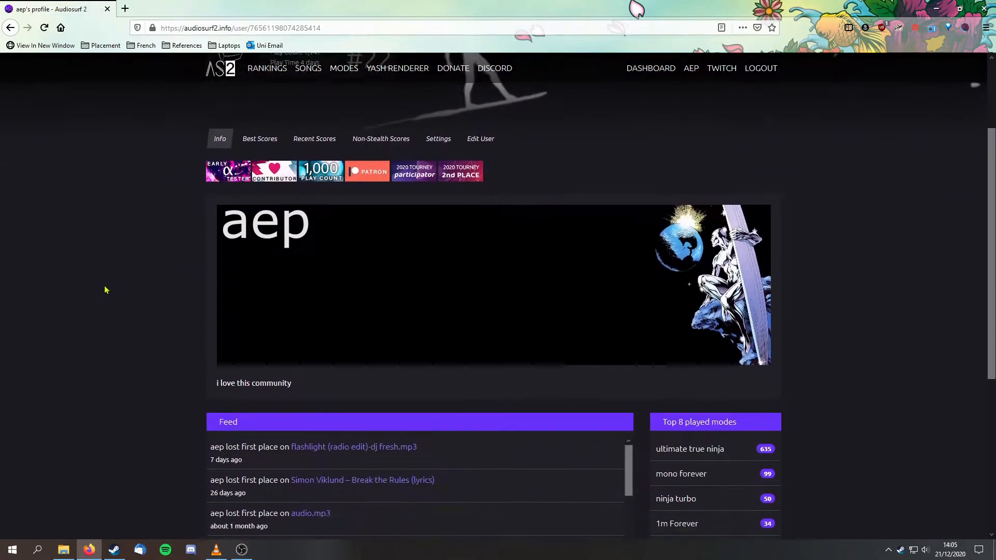
pyautogui.scroll(-3)
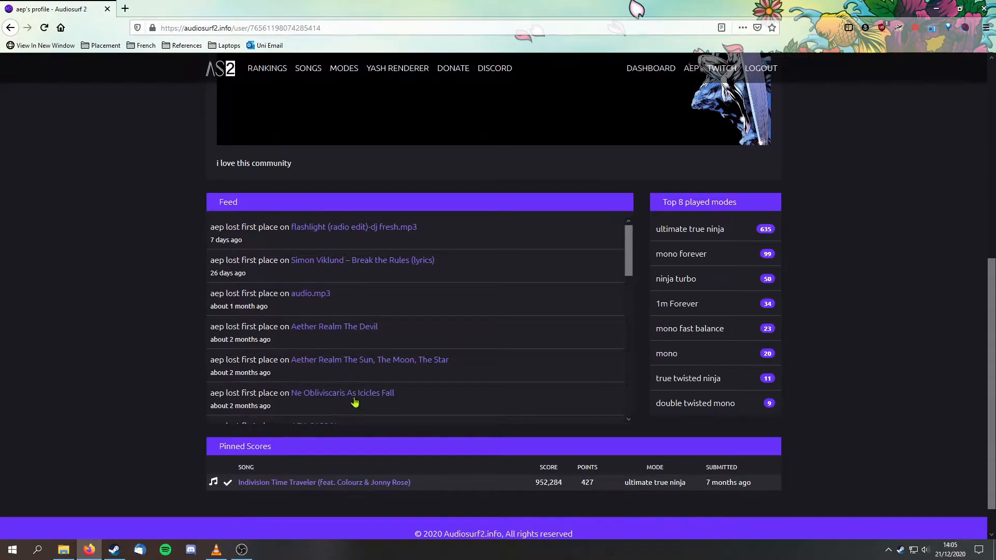
pyautogui.moveTo(738, 264)
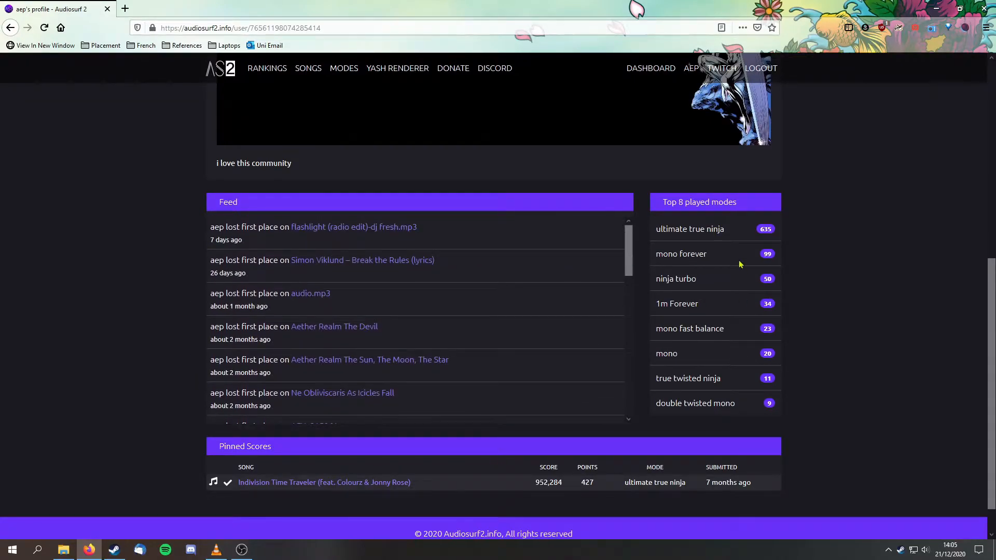
pyautogui.scroll(-3)
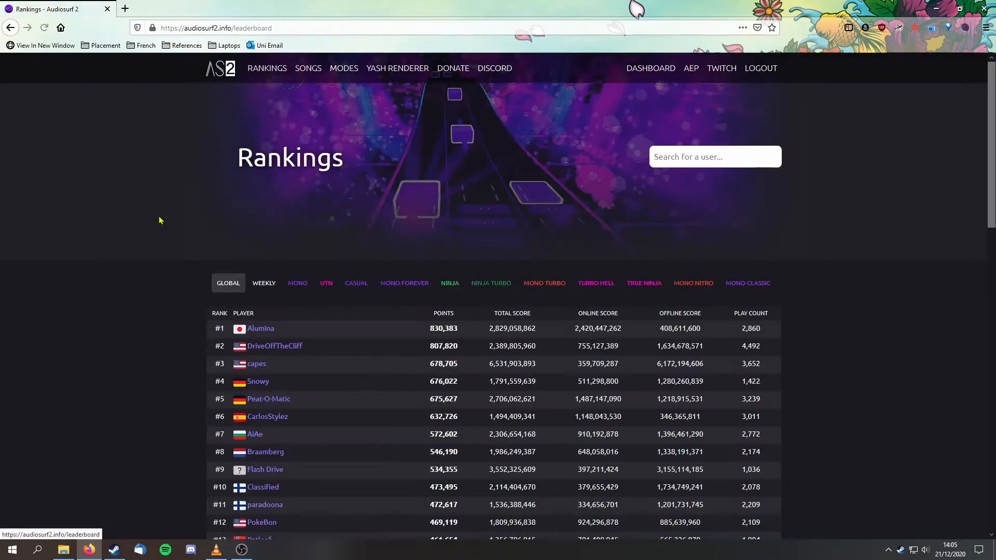
pyautogui.scroll(-3)
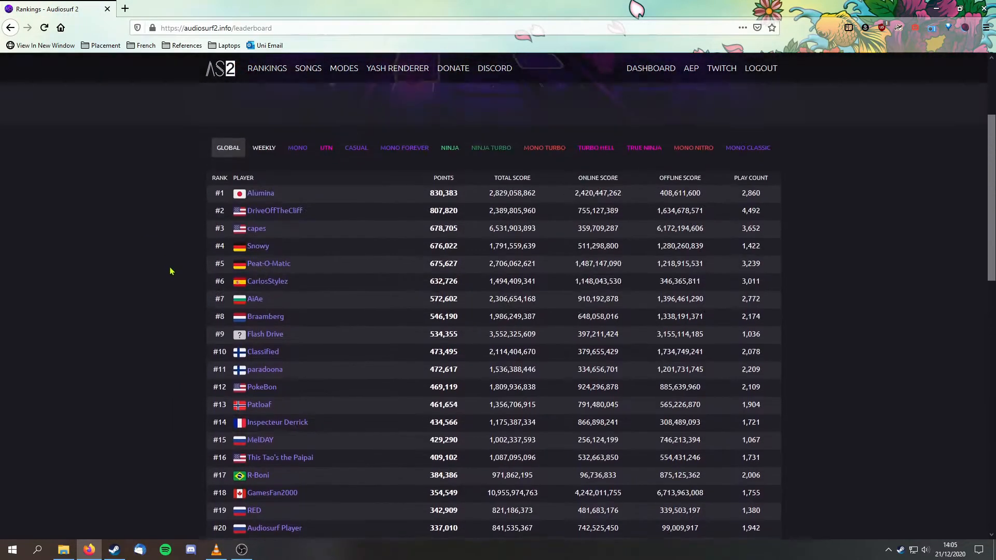
pyautogui.click(258, 246)
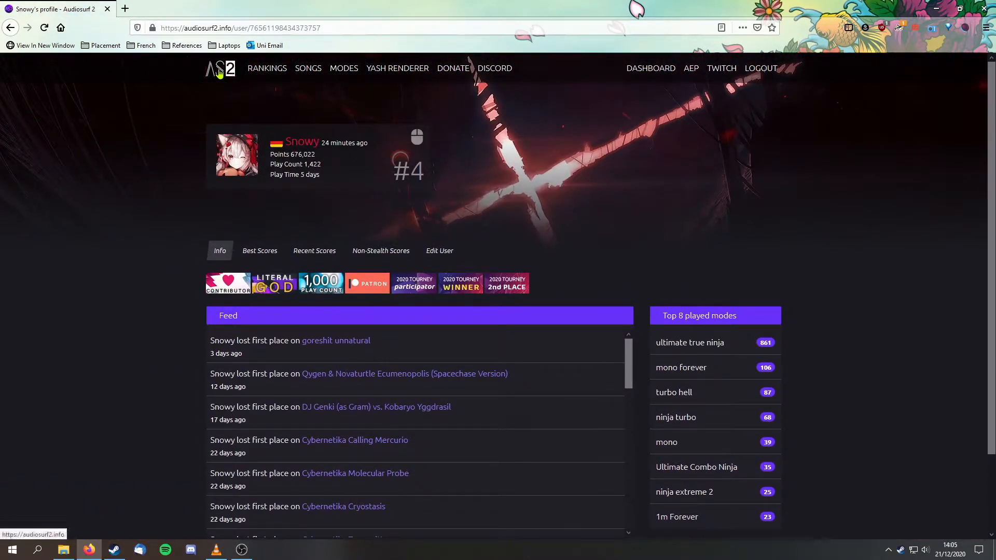
# Step: Return to the site home, then opt Audiosurf 2 into beforejune2018_xp and close Properties
pyautogui.click(220, 68)
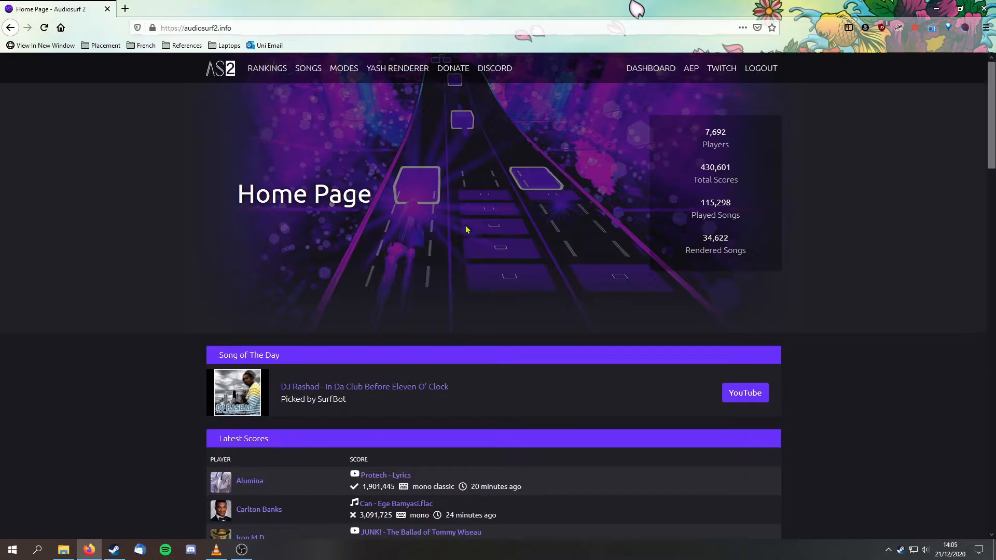
pyautogui.moveTo(463, 232)
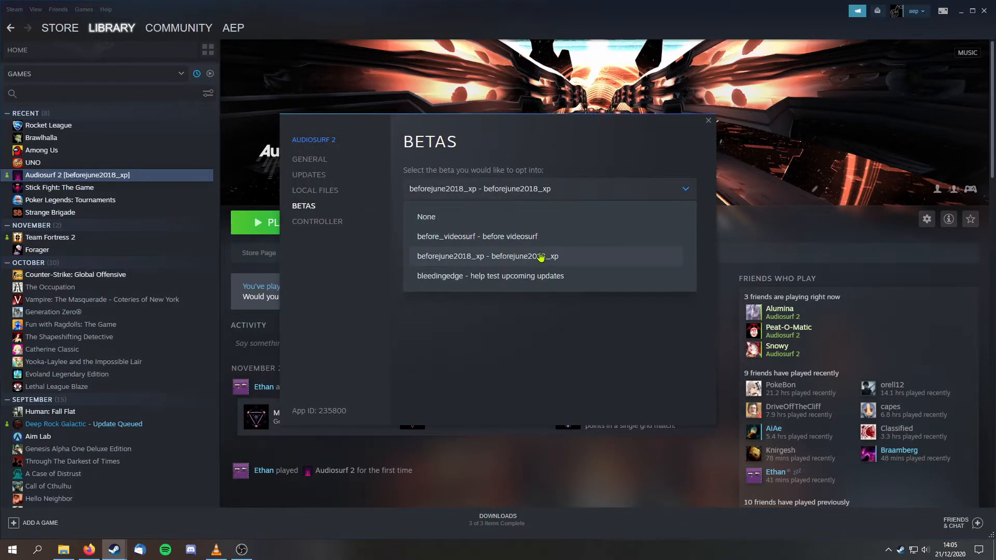
pyautogui.click(486, 256)
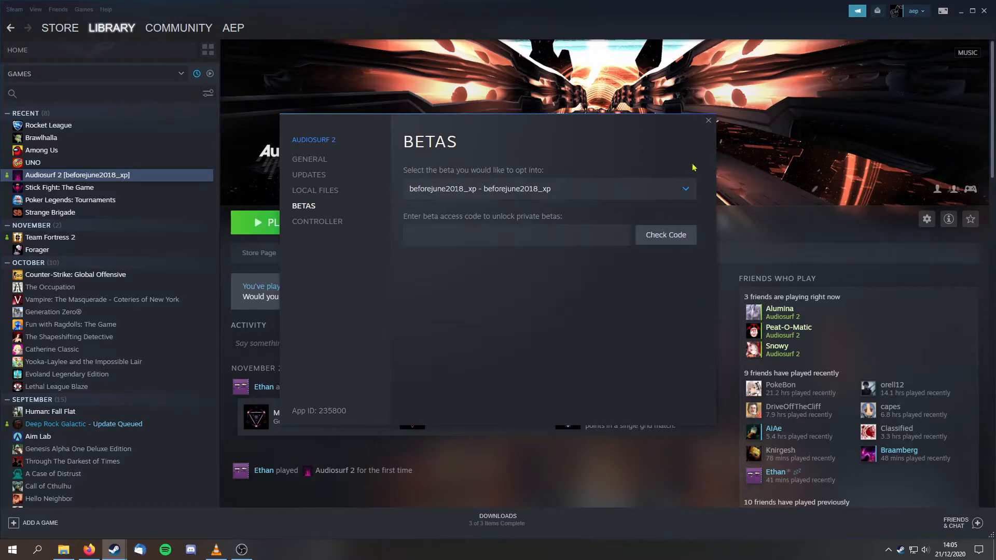
pyautogui.click(708, 120)
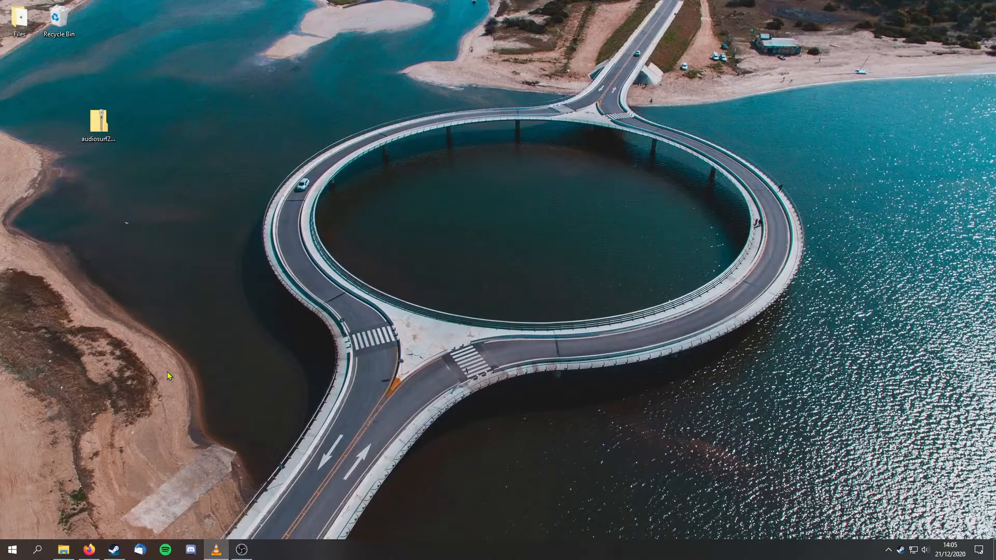
pyautogui.click(98, 124)
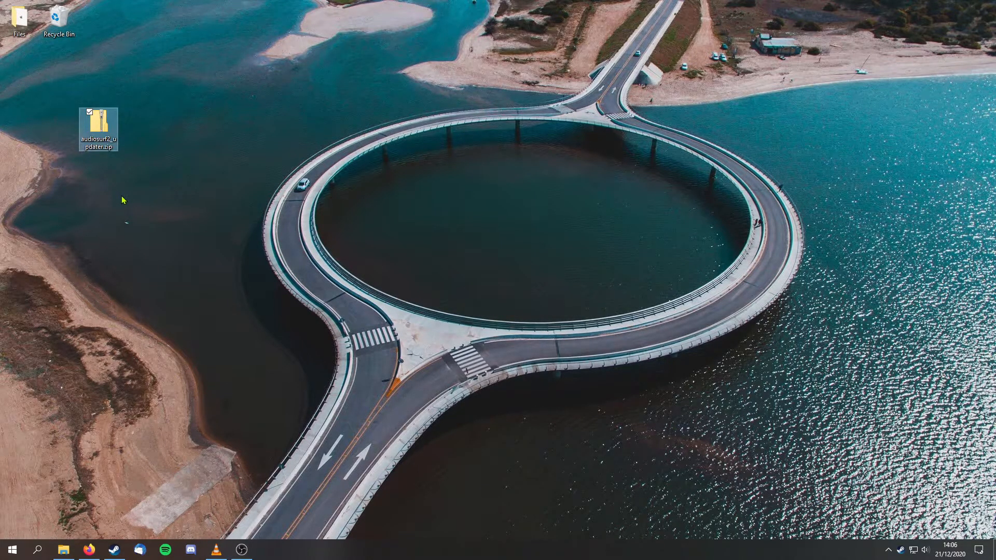
pyautogui.moveTo(105, 187)
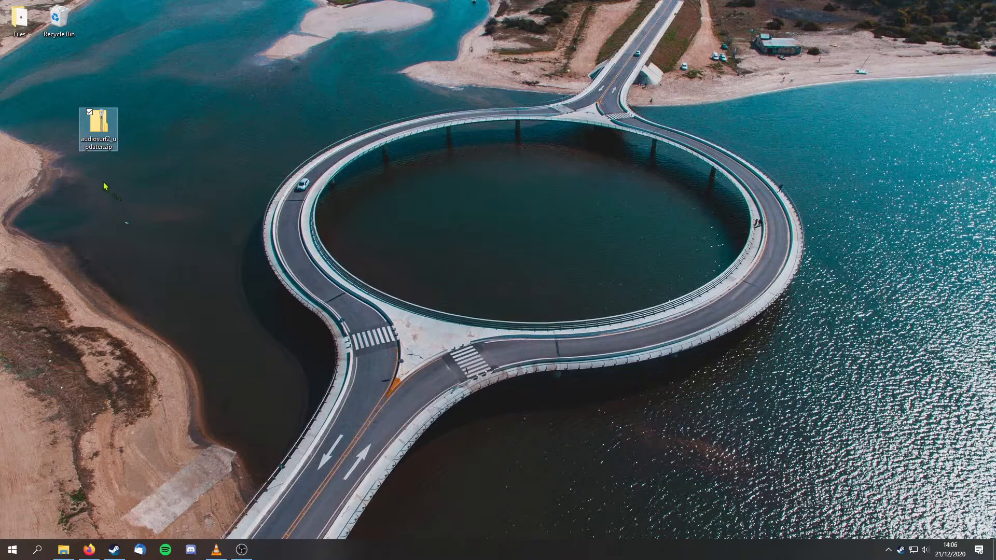
pyautogui.moveTo(107, 167)
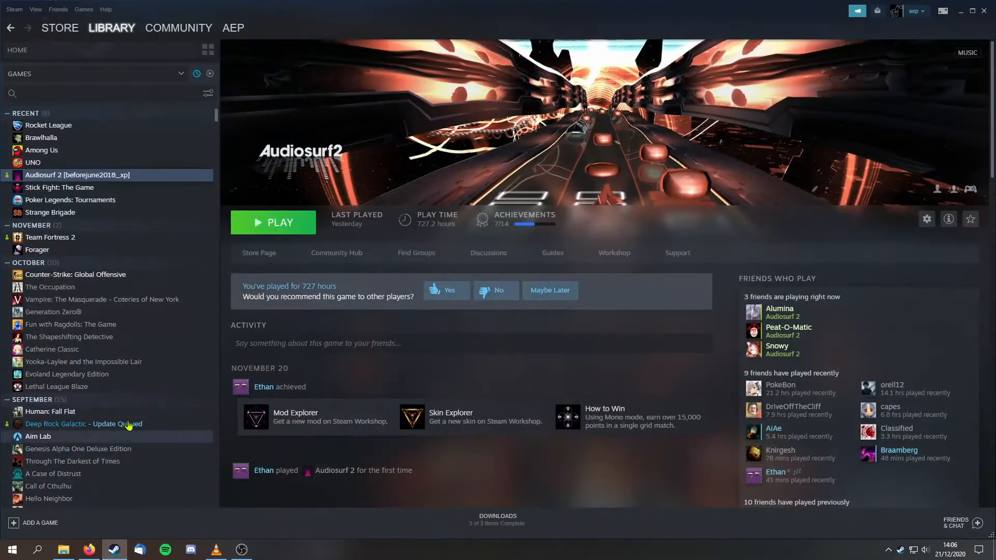
# Step: Open Audiosurf 2's installation folder through its Properties > Local Files
pyautogui.click(926, 219)
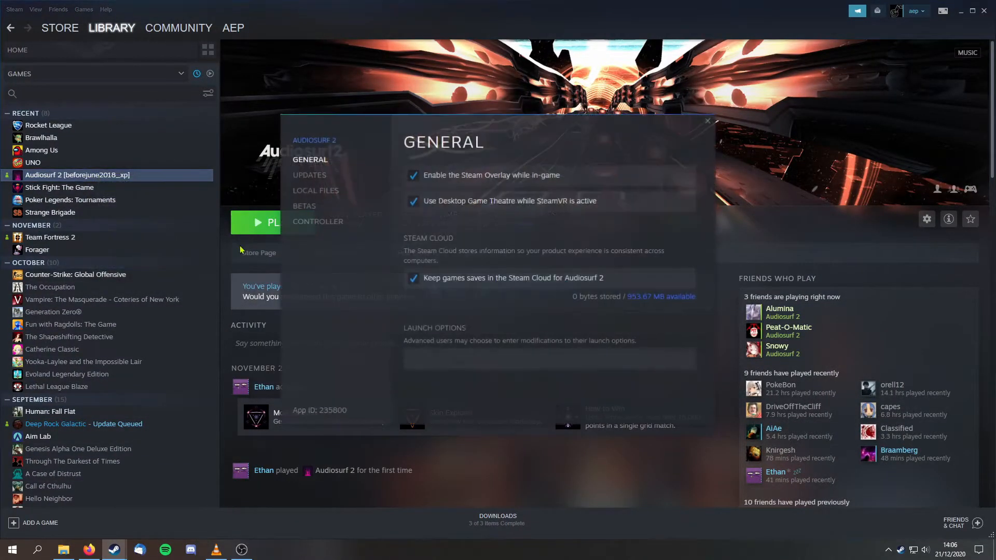
pyautogui.click(316, 190)
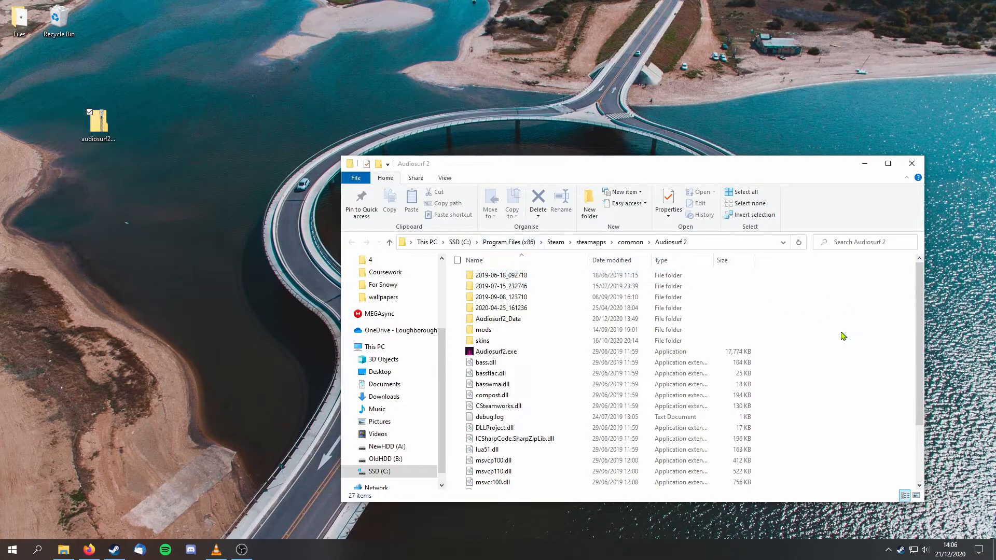
# Step: Extract audiosurf2_updater.zip into the Audiosurf 2 folder, replacing existing files, then close Explorer
pyautogui.rightClick(506, 363)
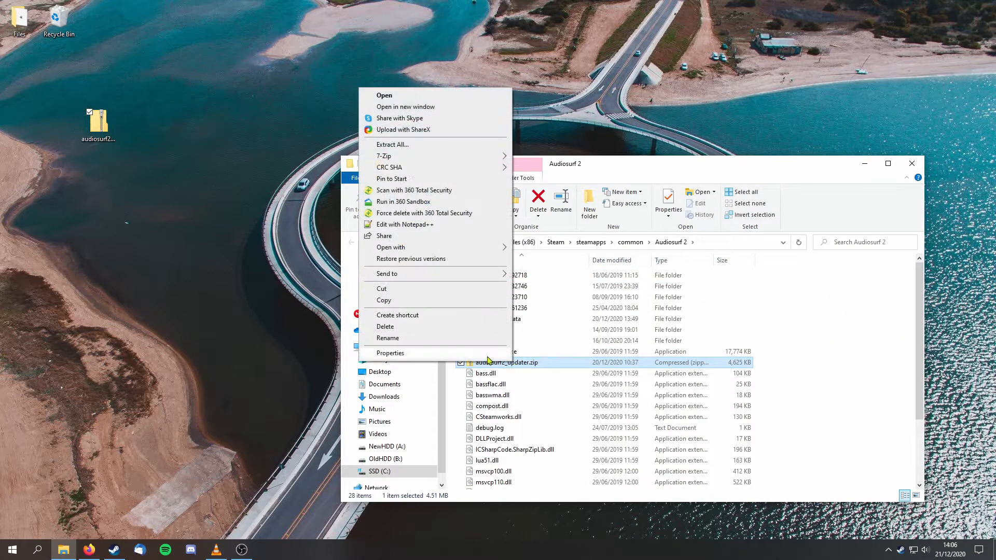
pyautogui.click(393, 144)
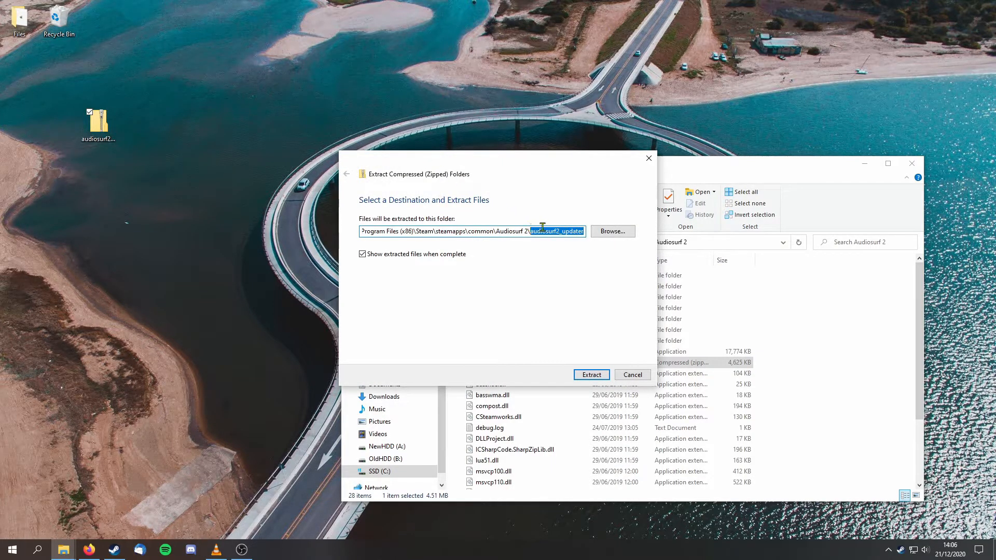
pyautogui.click(590, 375)
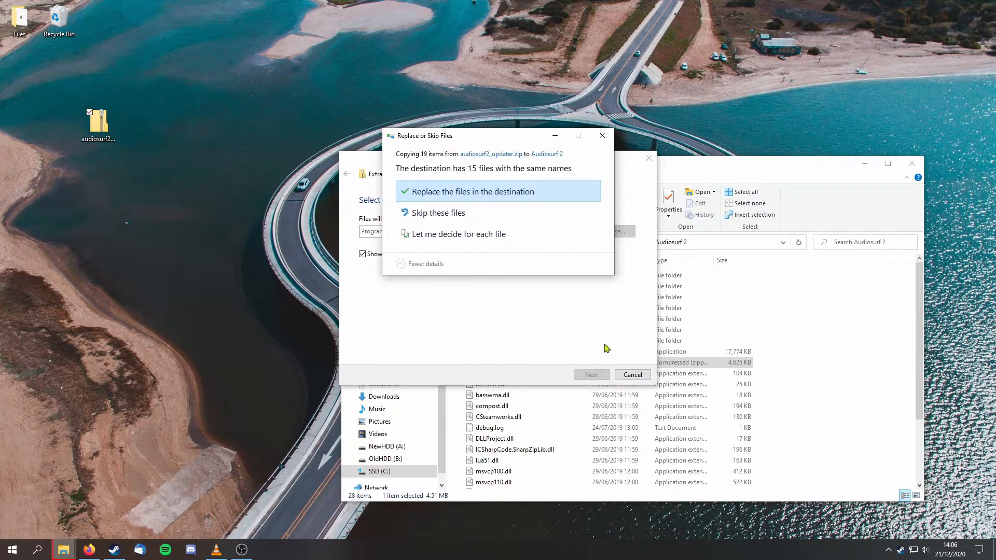
pyautogui.click(473, 192)
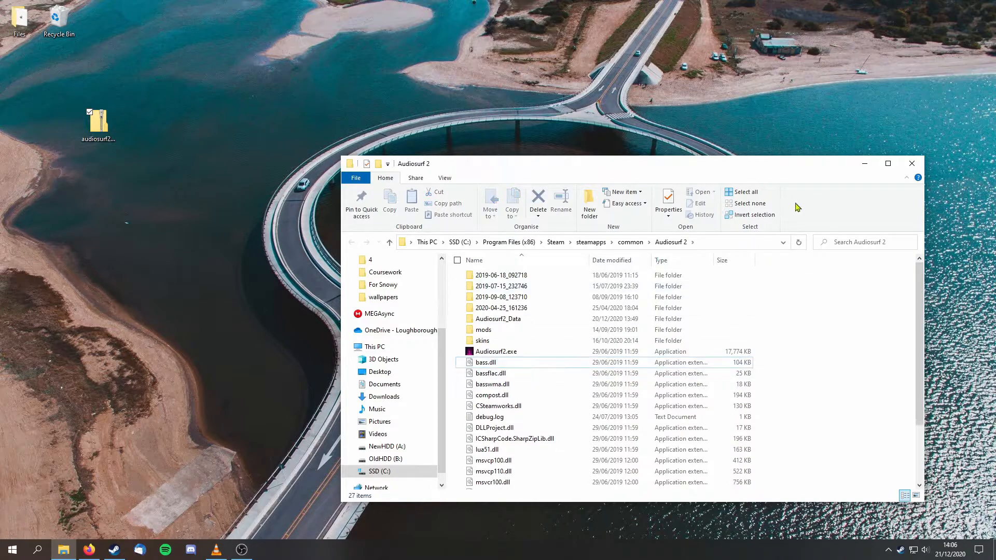
pyautogui.click(902, 552)
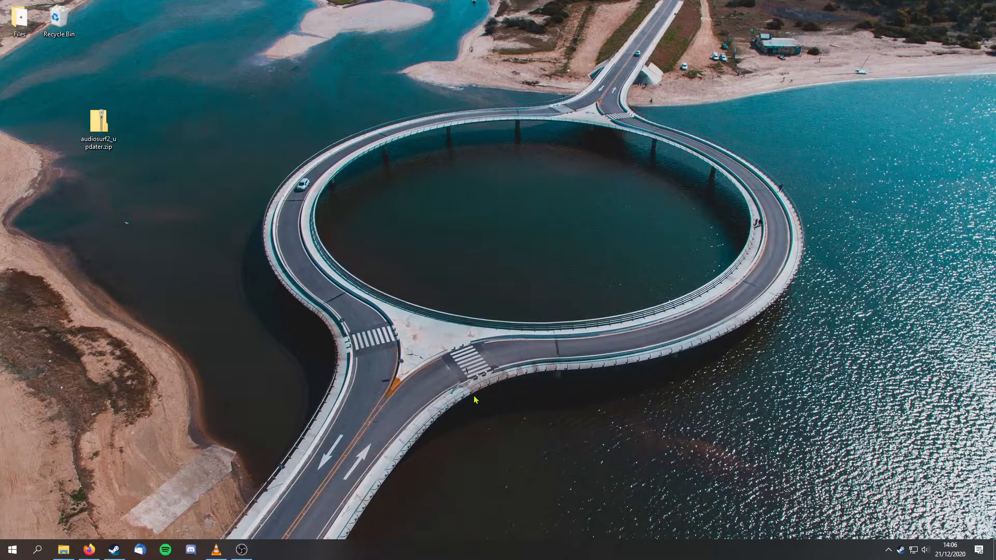
pyautogui.moveTo(243, 330)
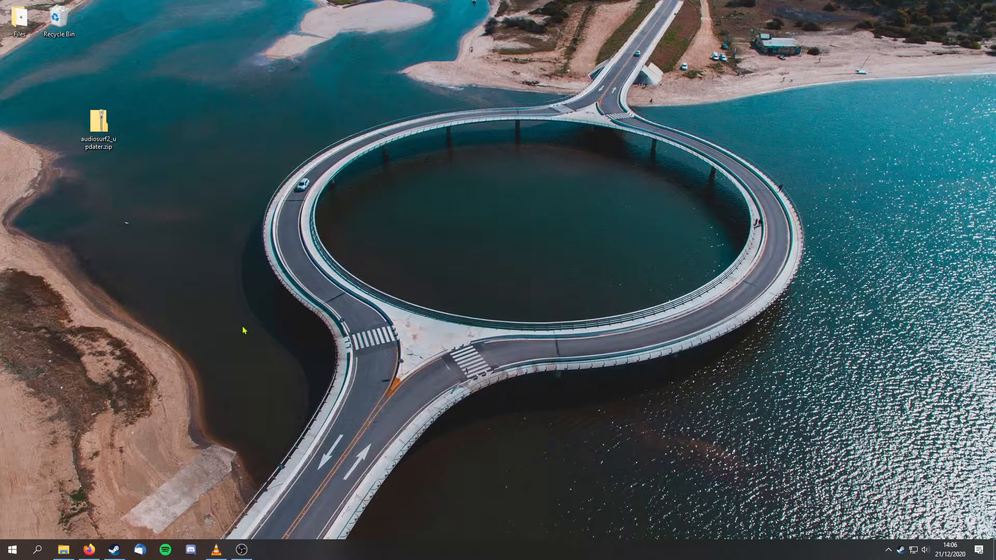